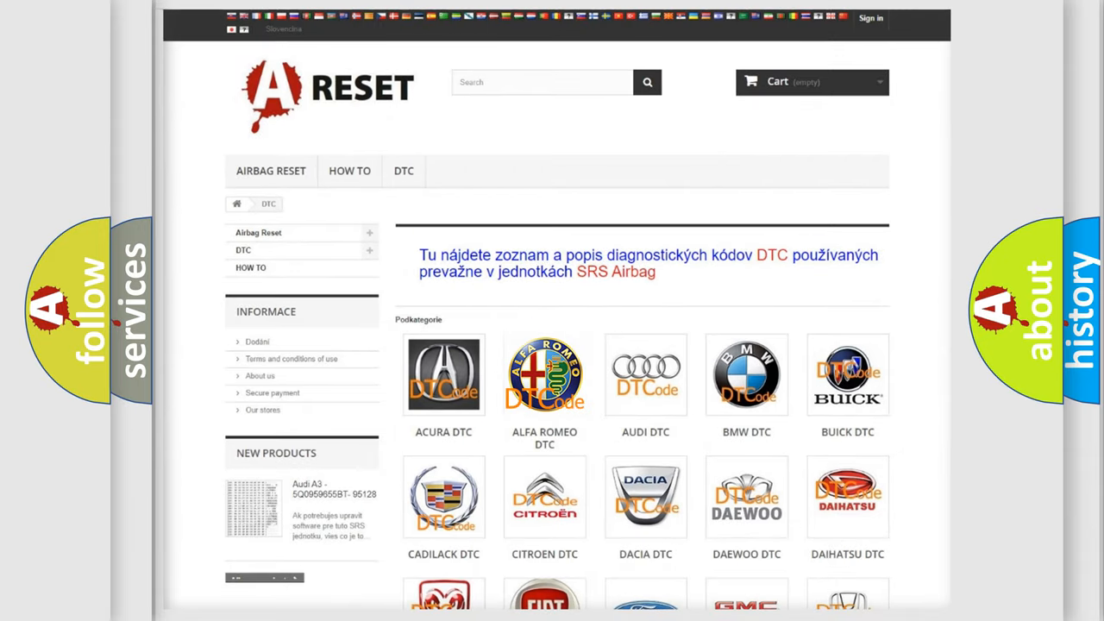
Step: Show the Alfa Romeo trouble-code list and skim through its entries
click(545, 375)
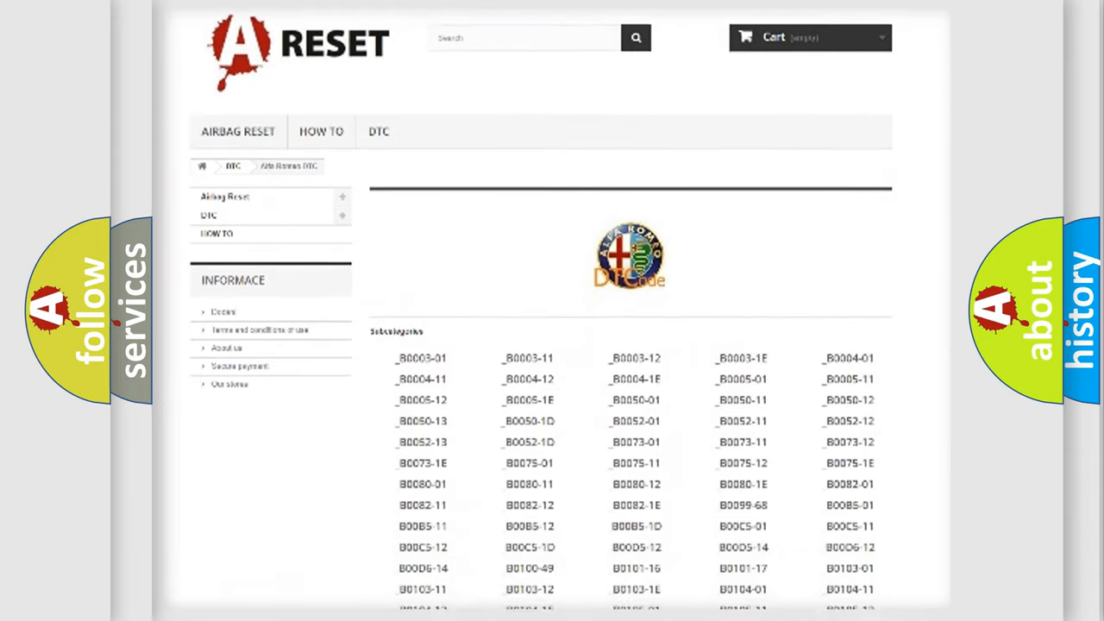
scroll(down, 3)
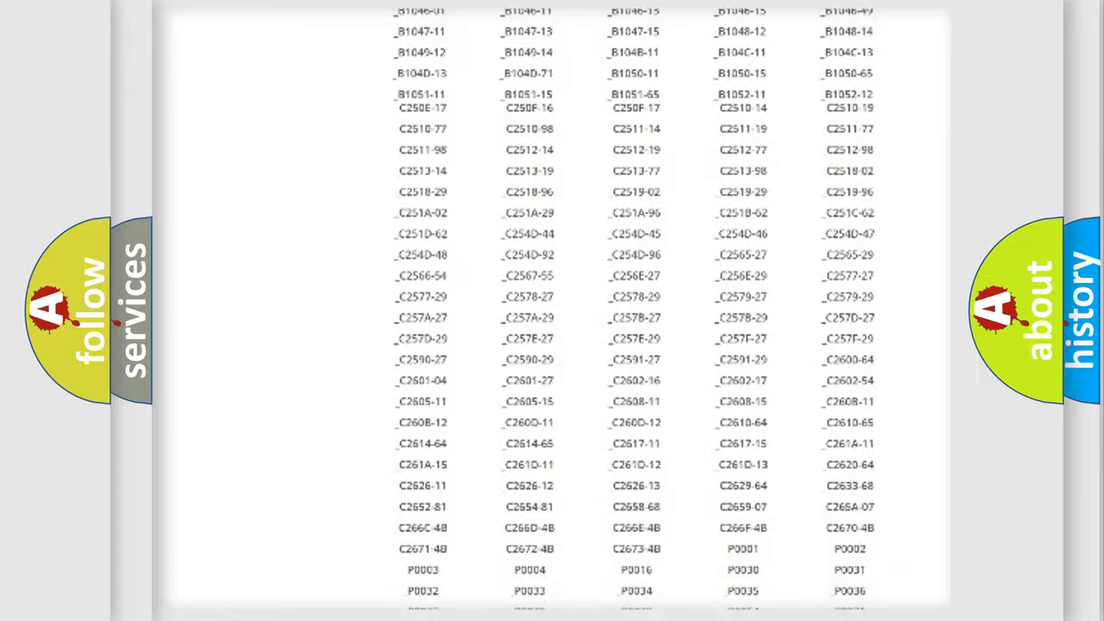
scroll(up, 3)
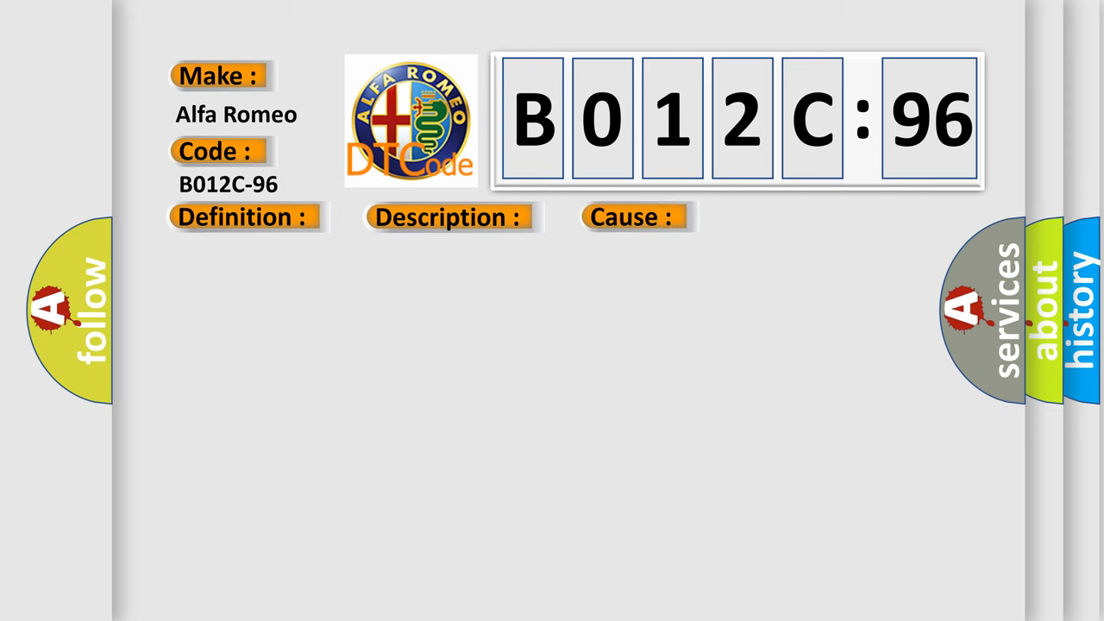
Step: Reveal the Component Internal Failure definition on the B012C-96 card
click(242, 218)
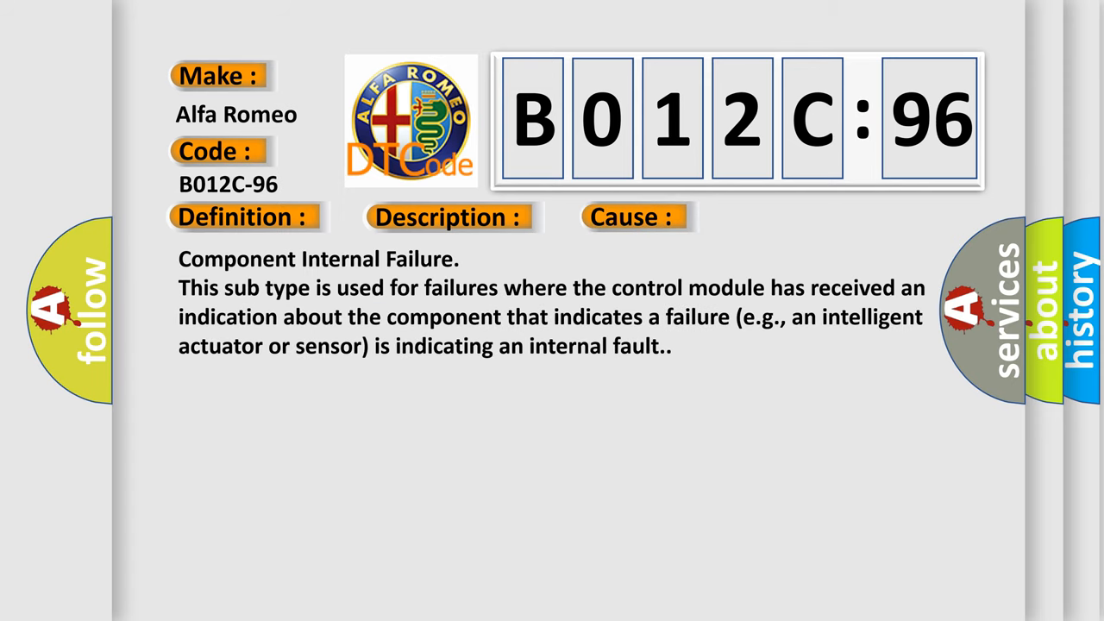